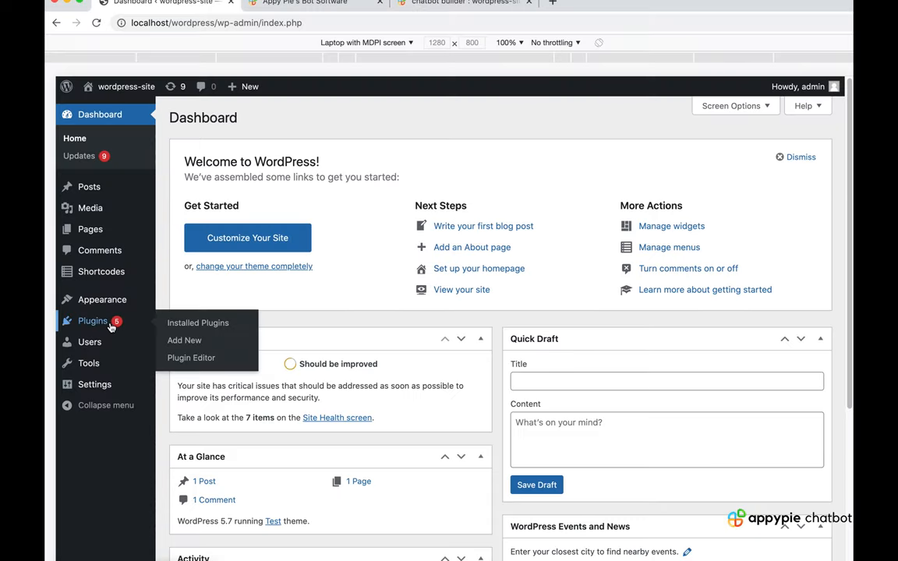
mouse_move(177, 341)
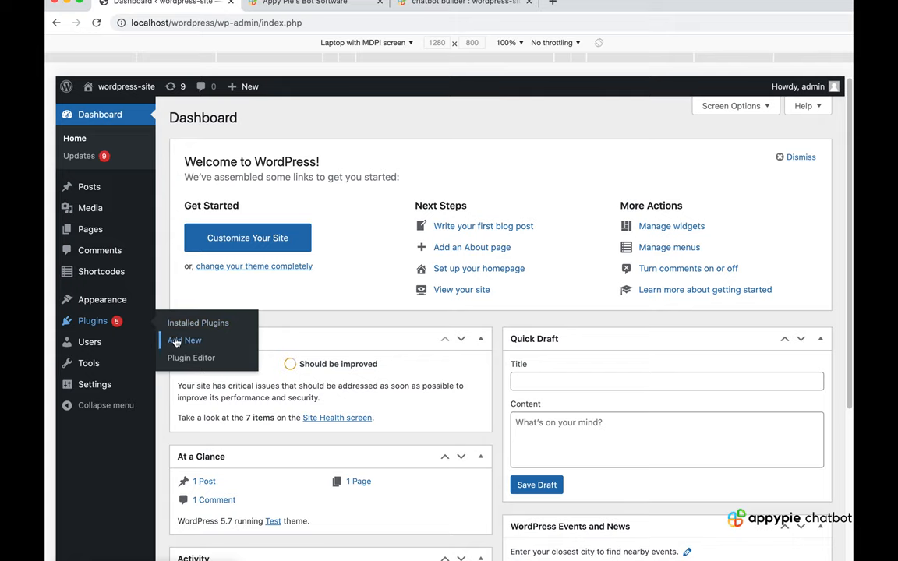
Open Add New Plugins and start searching for 'inser'.
click(184, 341)
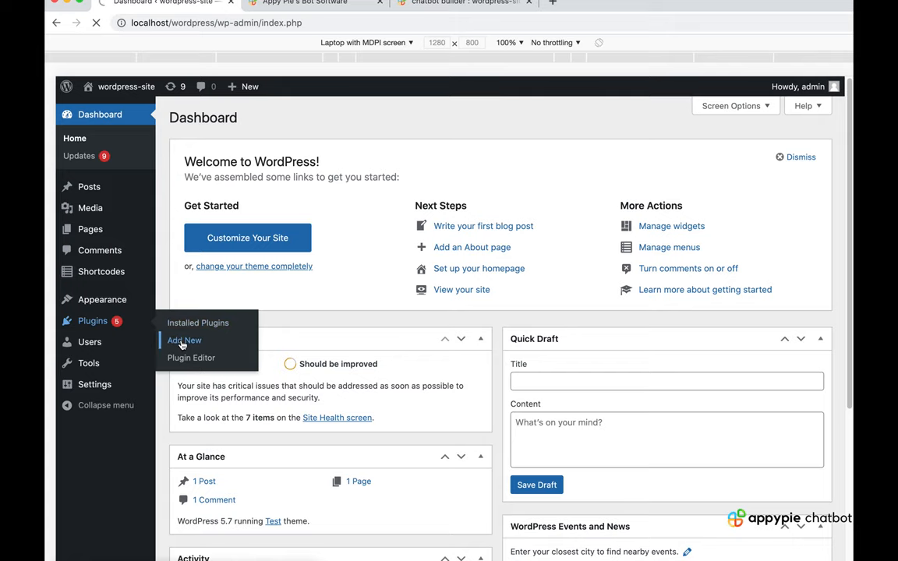
click(184, 341)
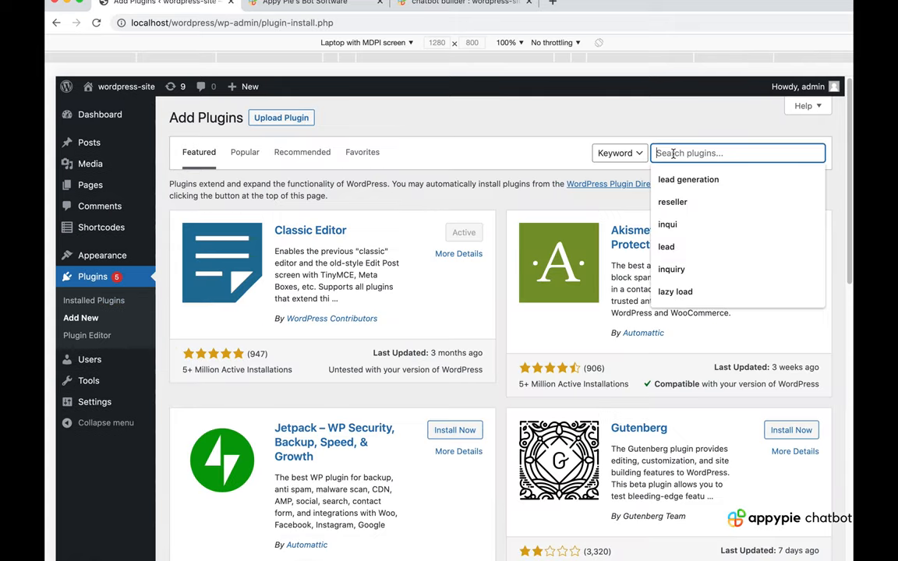
text(insert header)
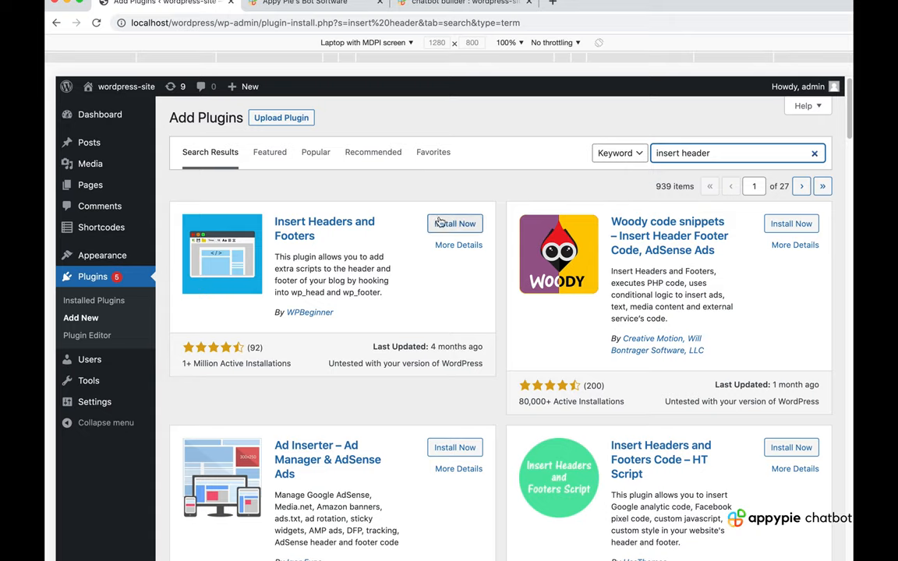
mouse_move(457, 226)
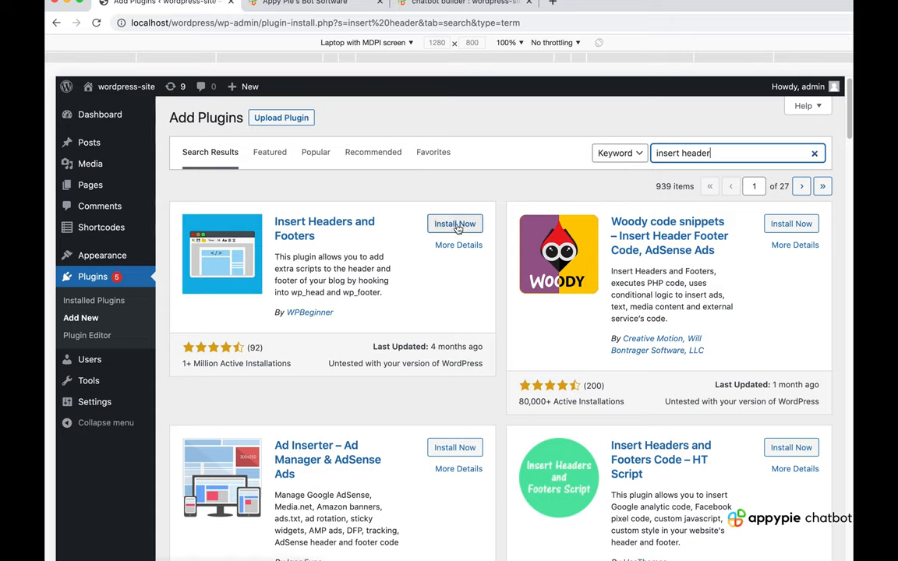
Install the Insert Headers and Footers plugin from the search results.
click(455, 224)
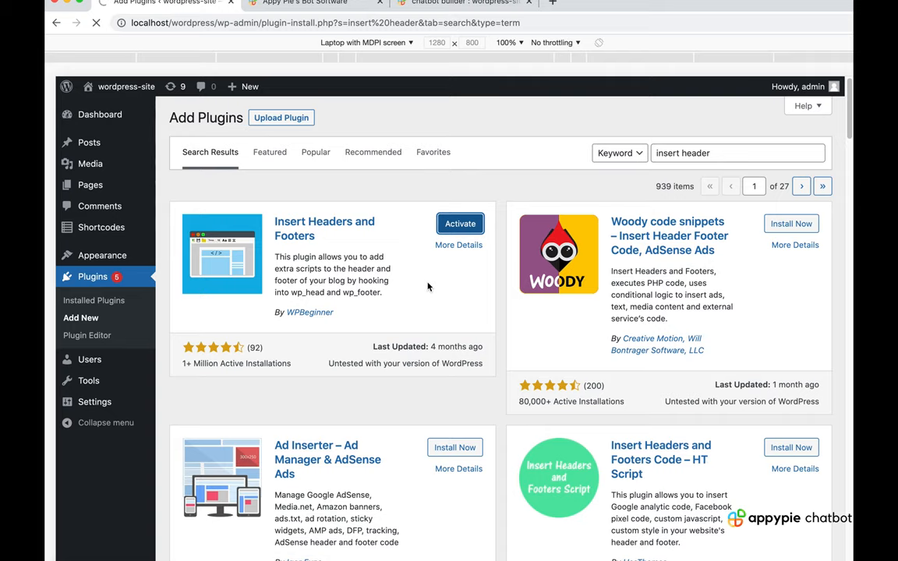
Activate Insert Headers and Footers and scroll its settings page to Scripts in Footer.
click(459, 223)
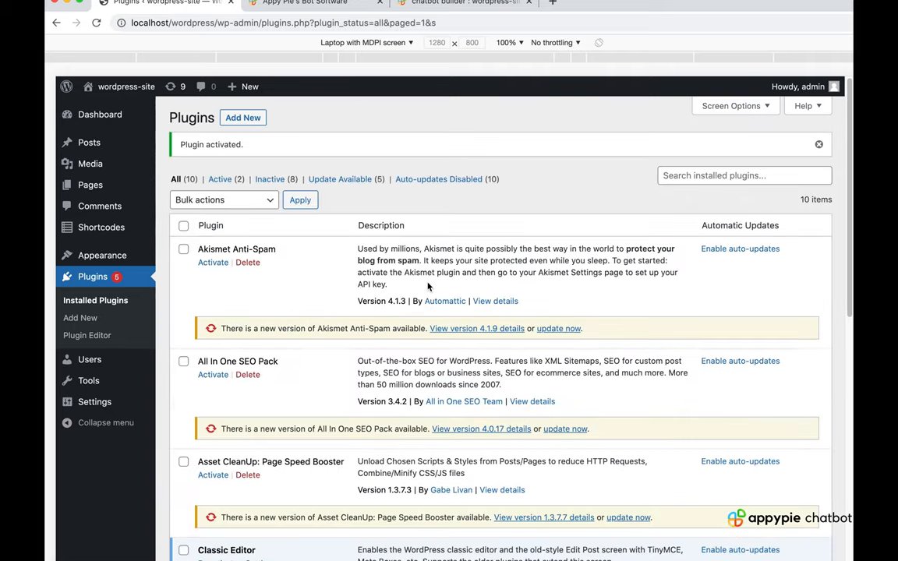
mouse_move(149, 369)
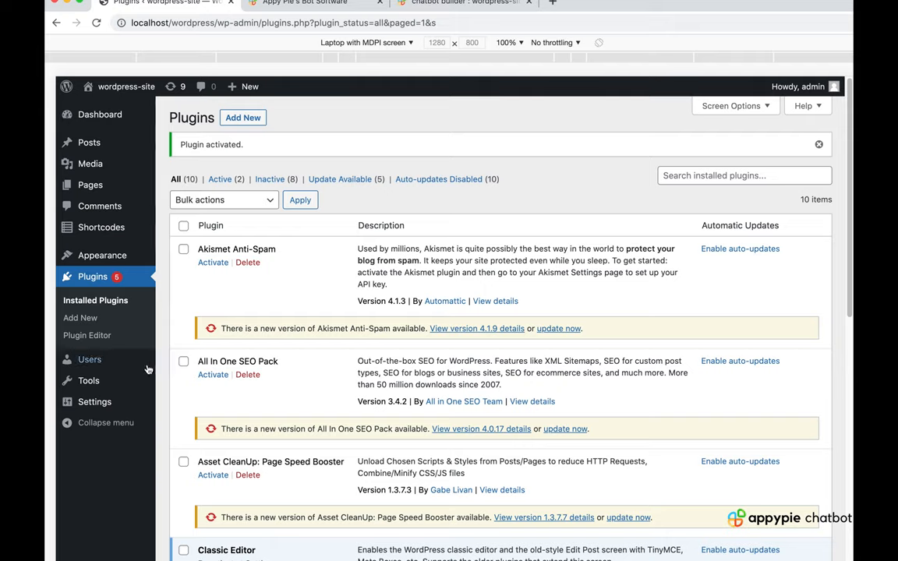
click(96, 402)
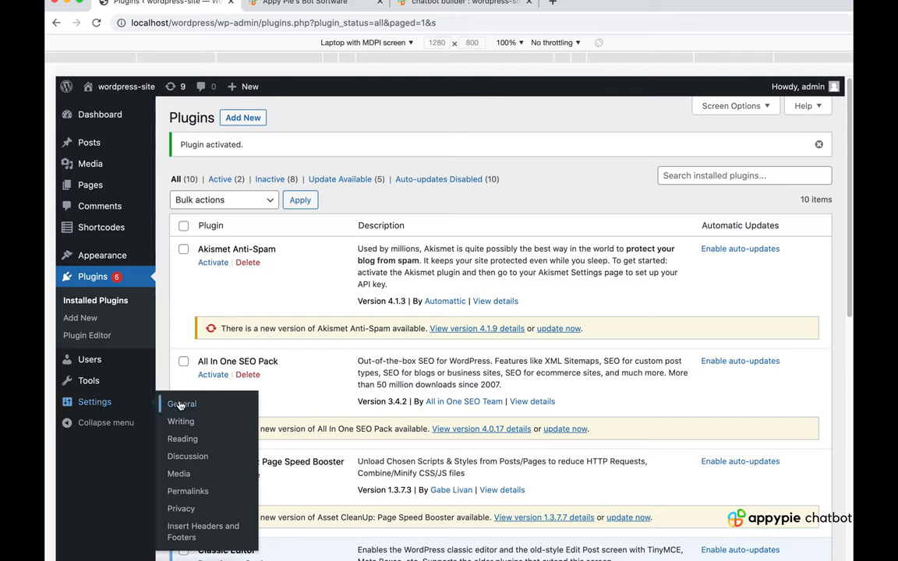
mouse_move(207, 532)
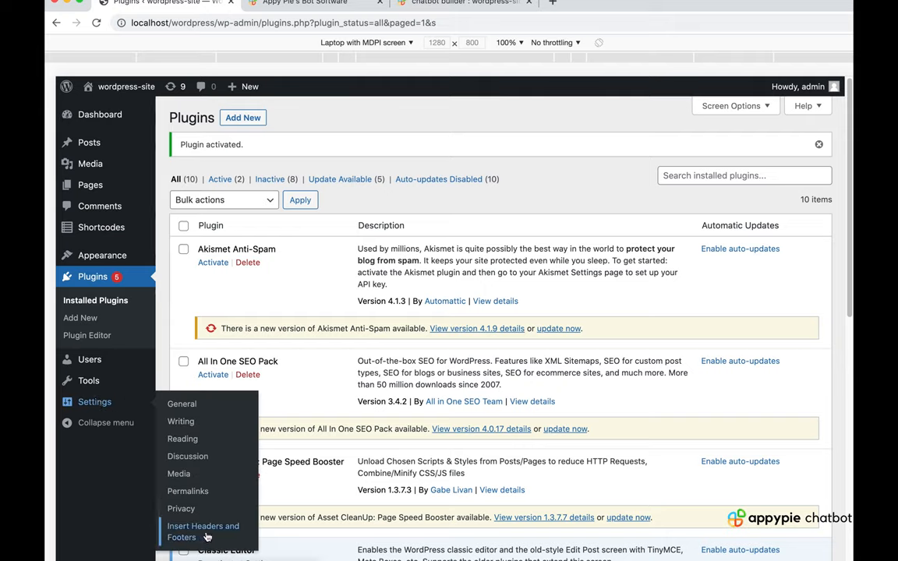
click(201, 532)
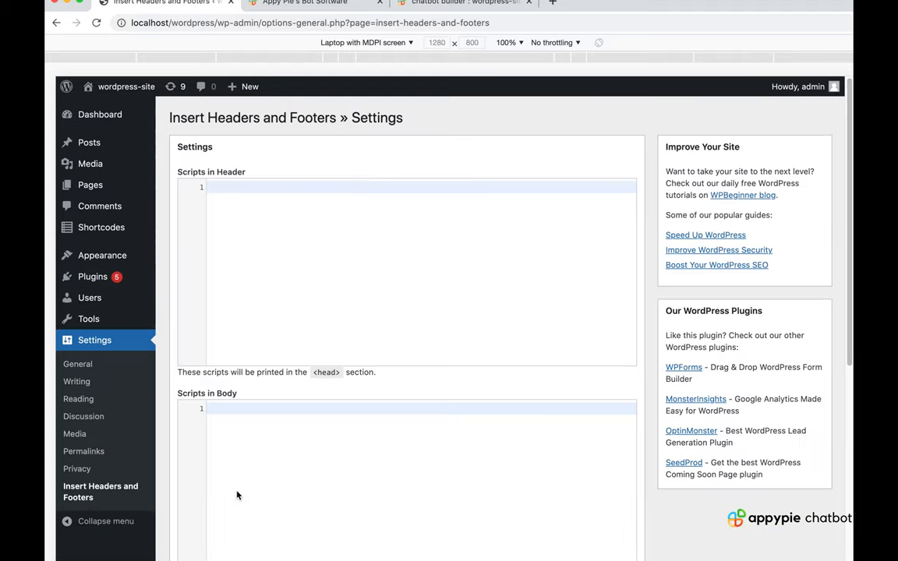
scroll(down, 3)
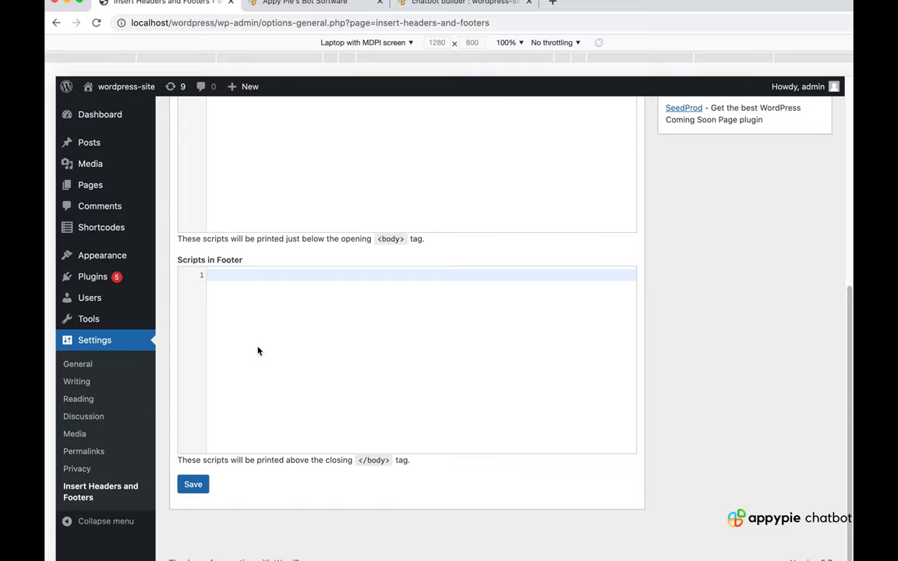
mouse_move(260, 124)
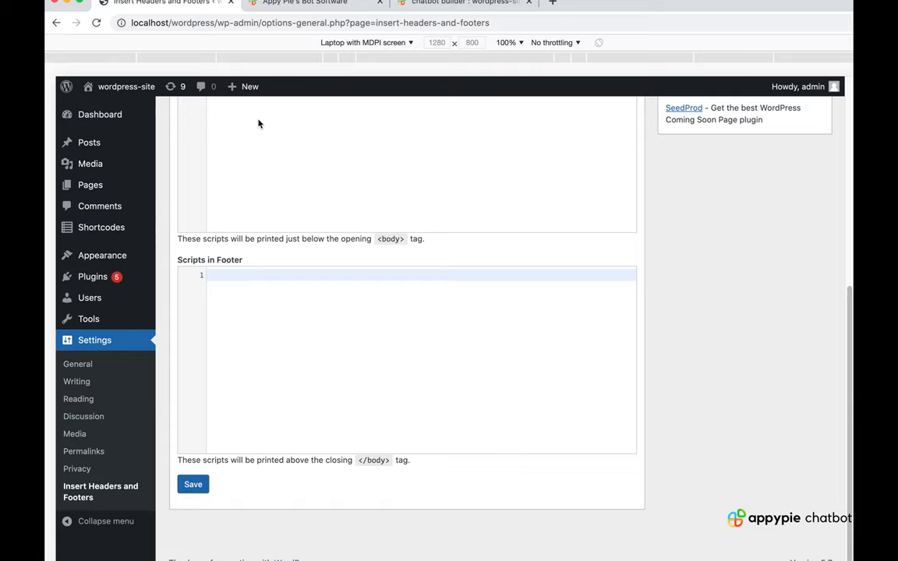
Open the Agent Transfer bot in Appy Pie and go to its Set up section.
click(470, 4)
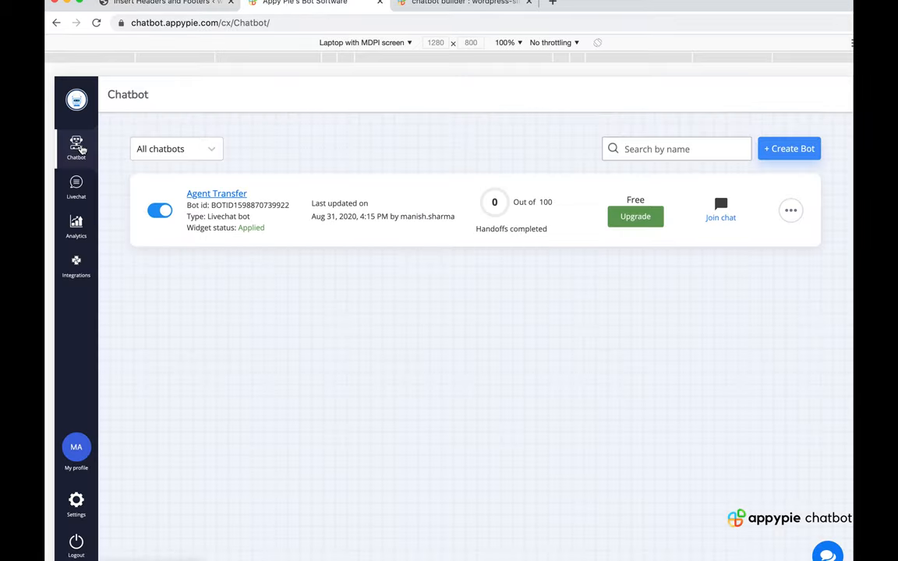
click(216, 193)
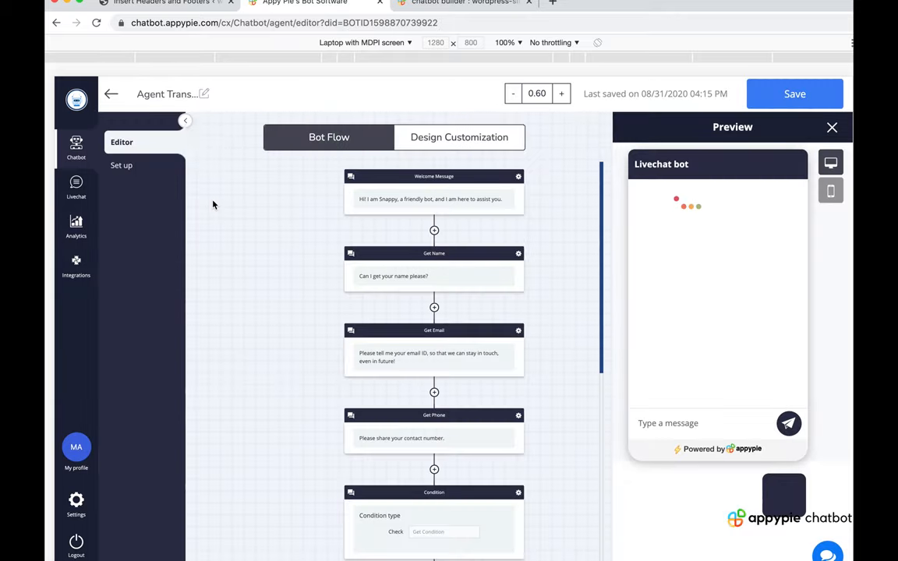
click(122, 166)
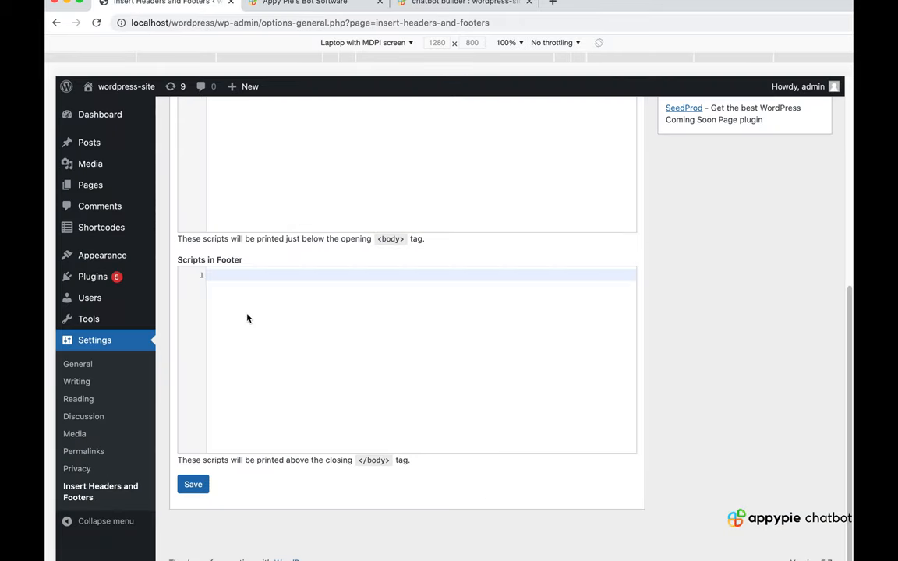
Paste the Appy Chatbot widget code into Scripts in Footer and save.
text(<!-- Appy Chatbot widget, Paste the code in the <body> section -->)
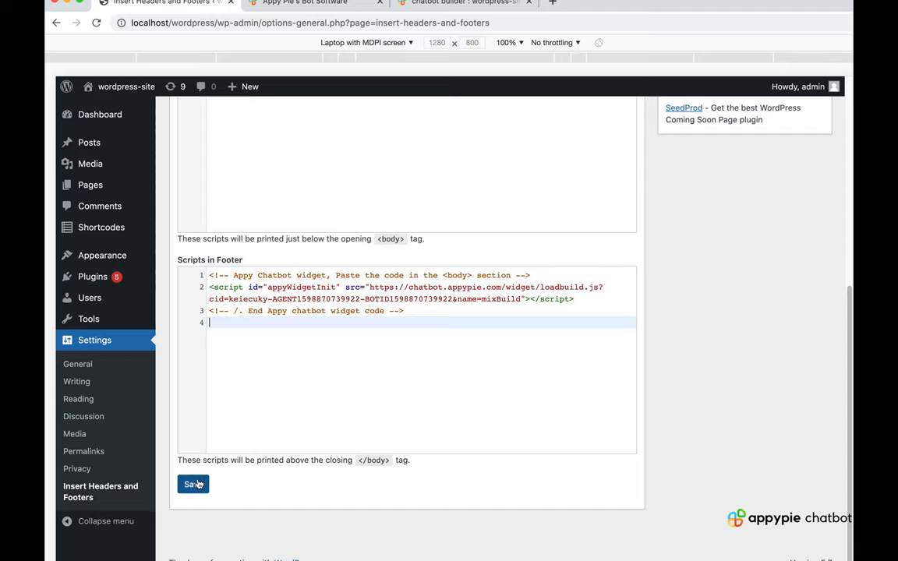
click(192, 484)
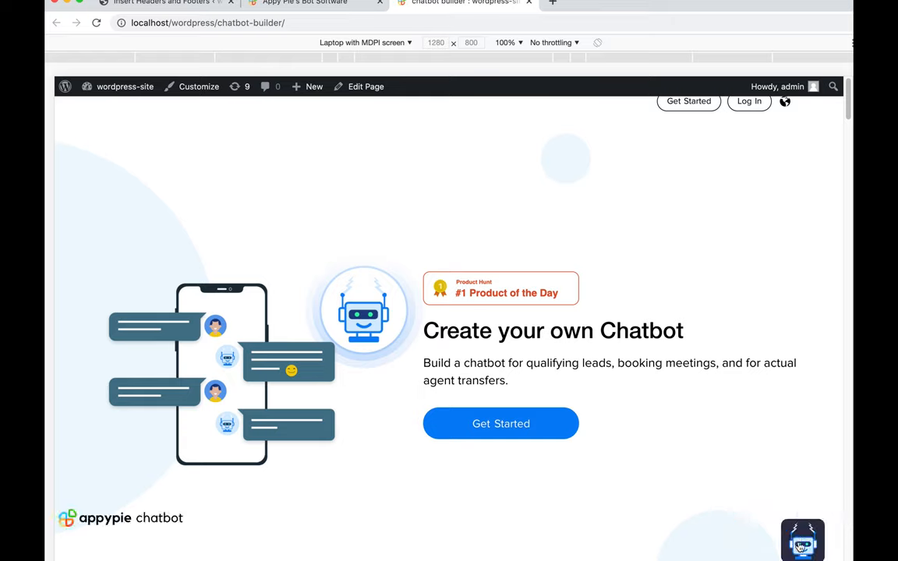
mouse_move(818, 548)
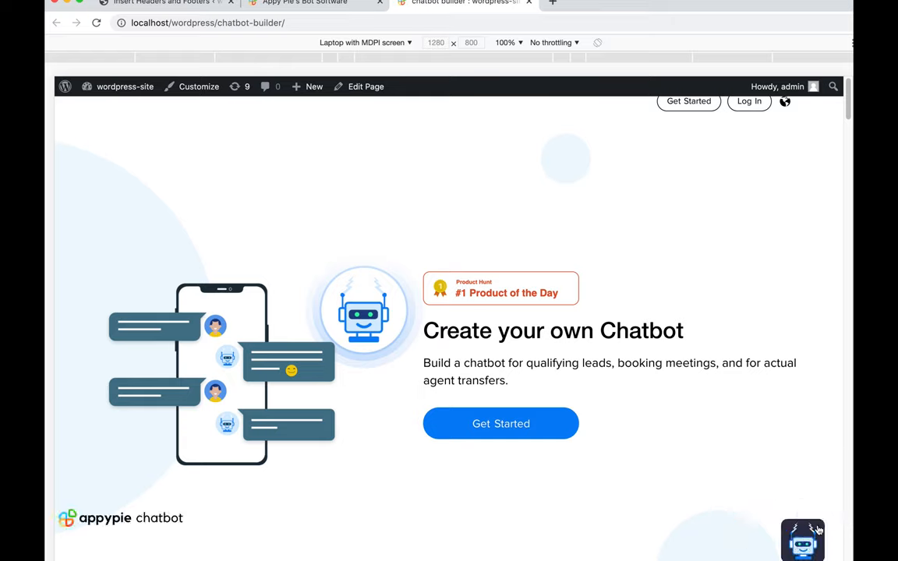